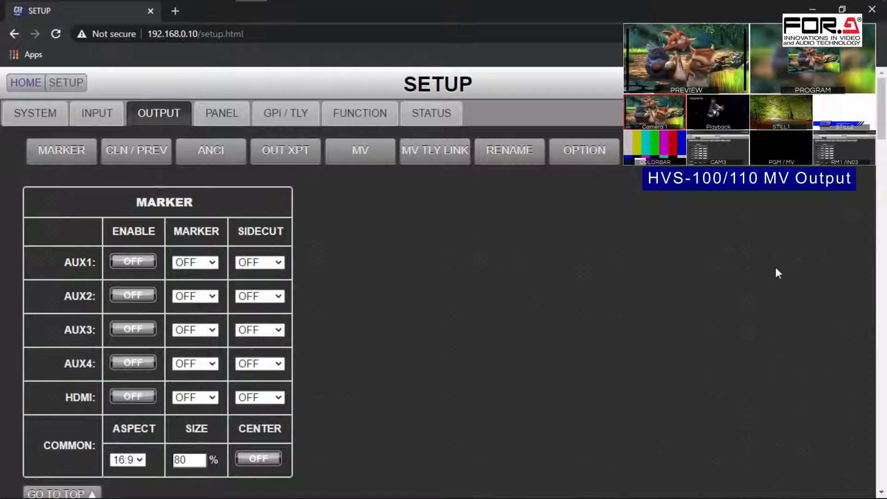
pyautogui.moveTo(763, 287)
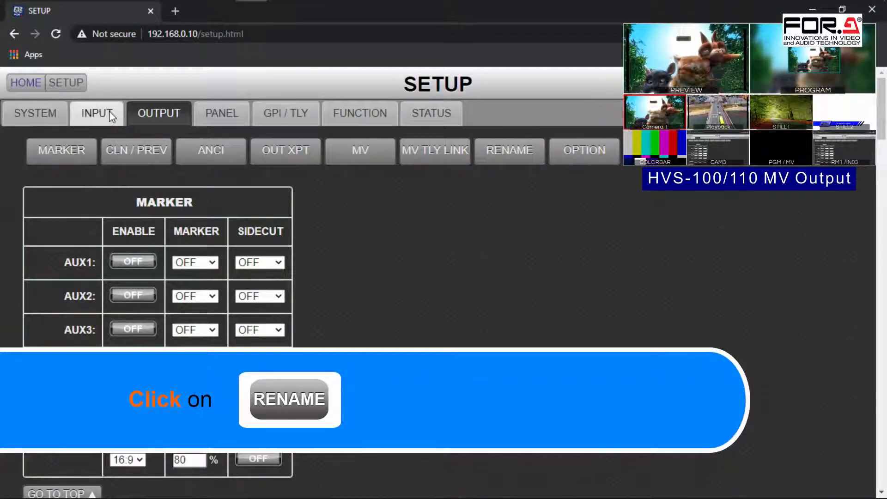
# Switch the SETUP page from output settings to the INPUT signal table
pyautogui.click(97, 114)
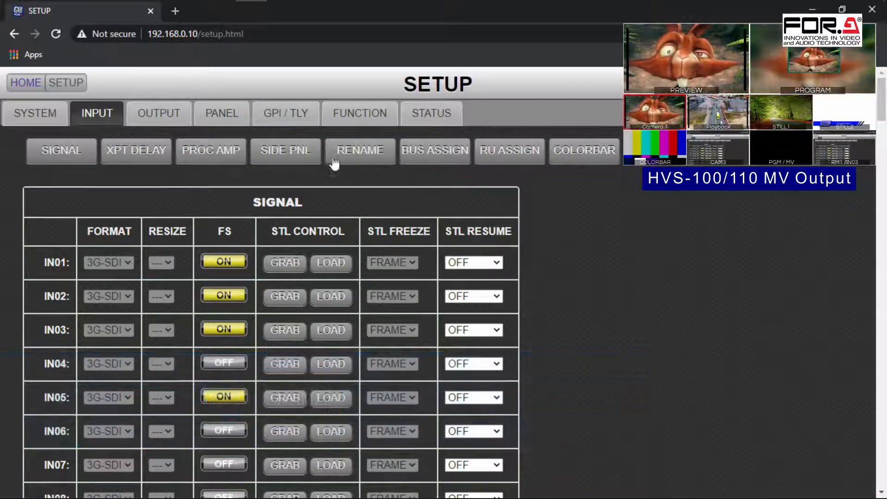
# Rename input IN01 to long name Camera1 with short name Cam1
pyautogui.click(360, 150)
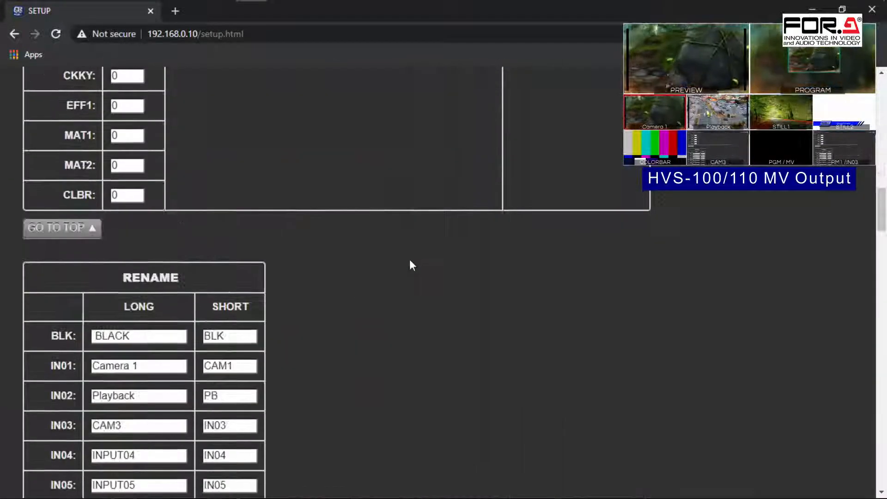
pyautogui.scroll(-3)
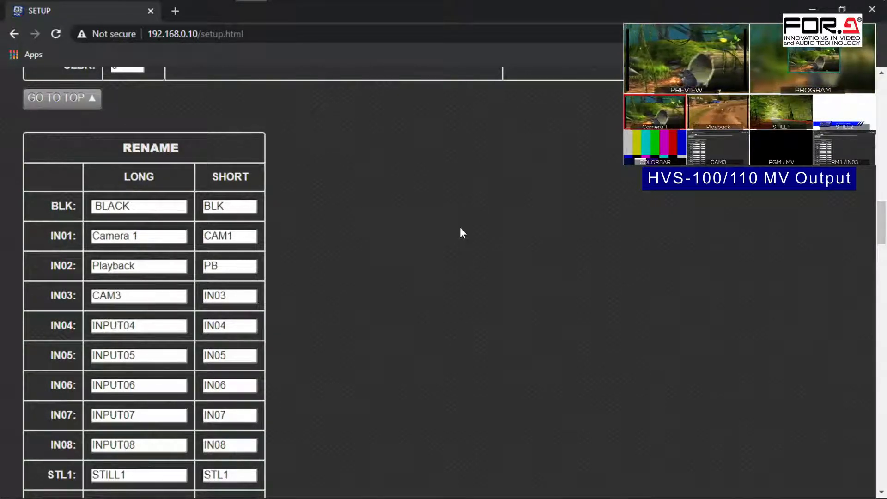
pyautogui.tripleClick(138, 236)
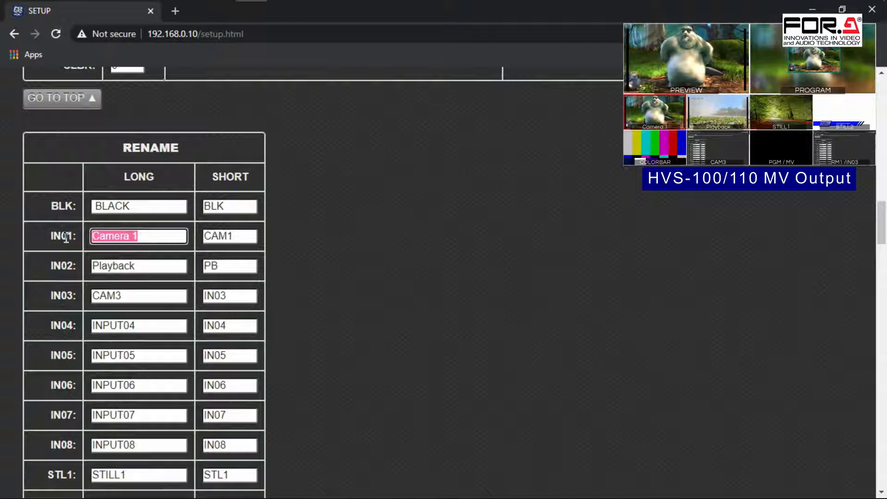
pyautogui.write('CAMER')
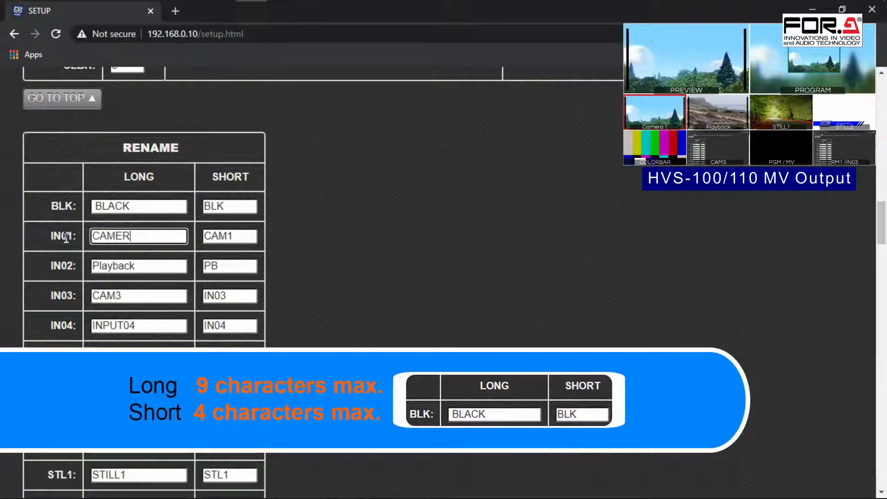
pyautogui.write('A1')
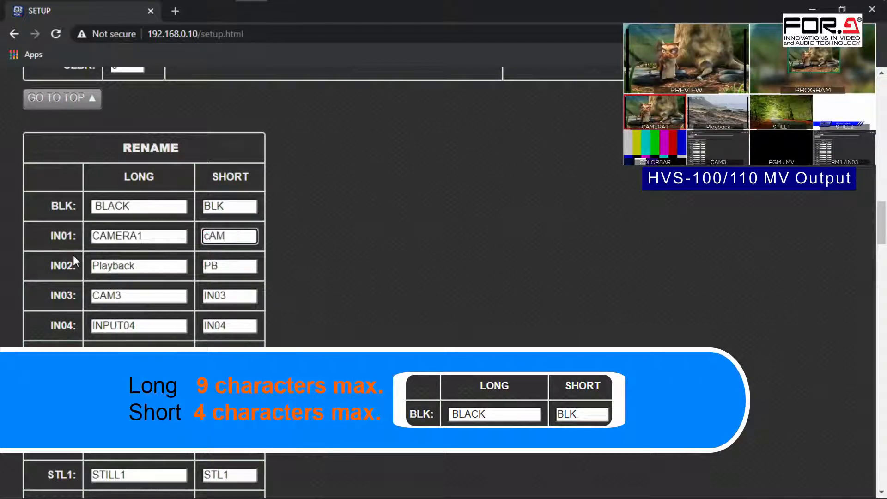
pyautogui.write('Cam1')
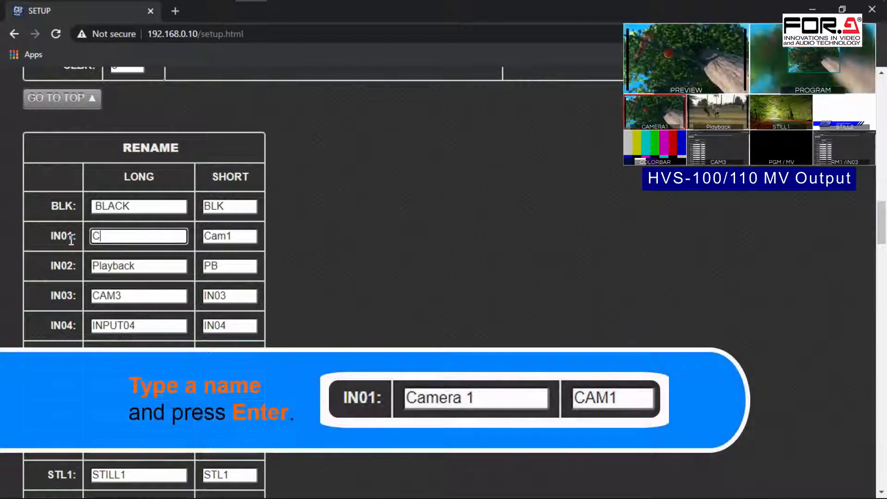
pyautogui.press('Enter')
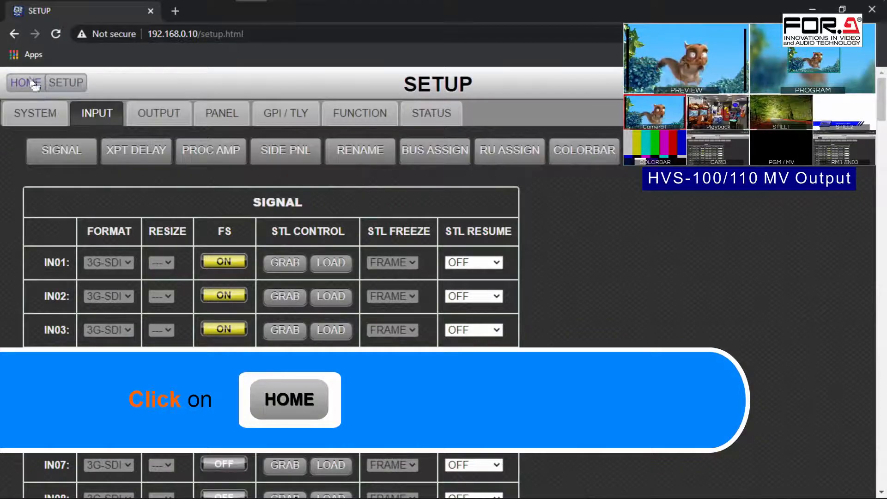
# Go from the home page to the BUS/TRANS control page
pyautogui.click(24, 82)
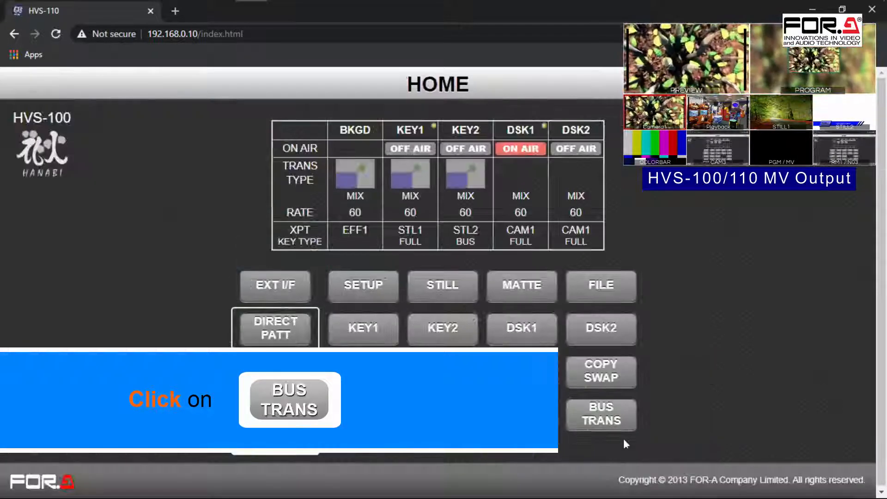
pyautogui.click(600, 415)
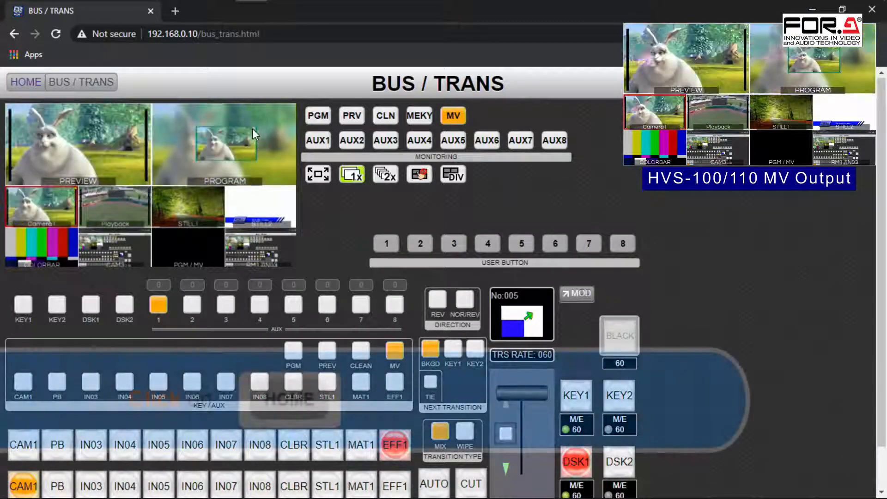
# Navigate from HOME through SETUP and OUTPUT to the MV settings table
pyautogui.click(25, 82)
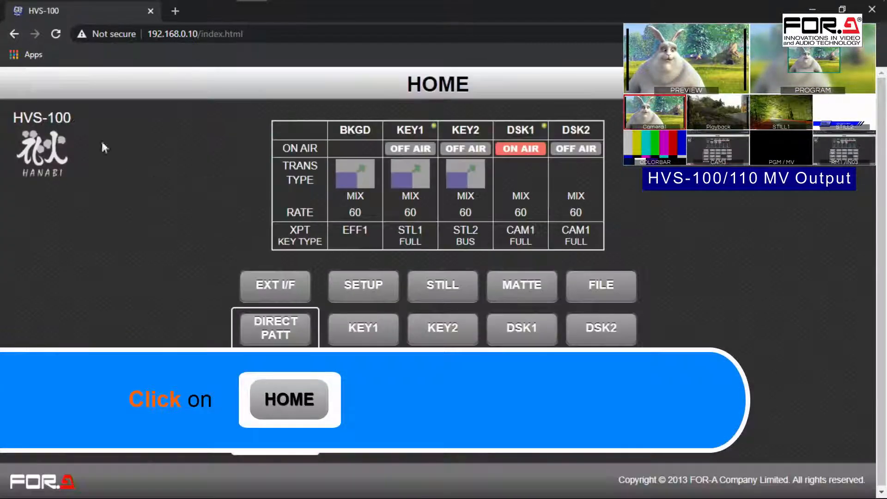
pyautogui.click(362, 286)
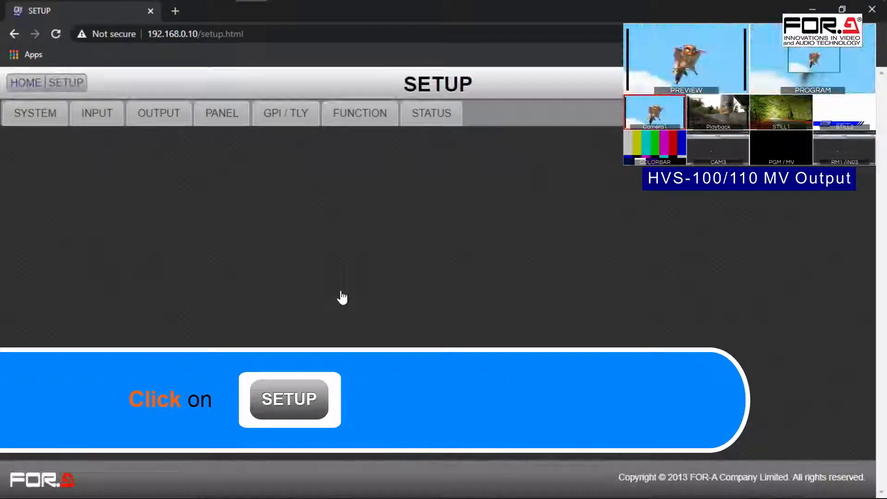
pyautogui.click(159, 113)
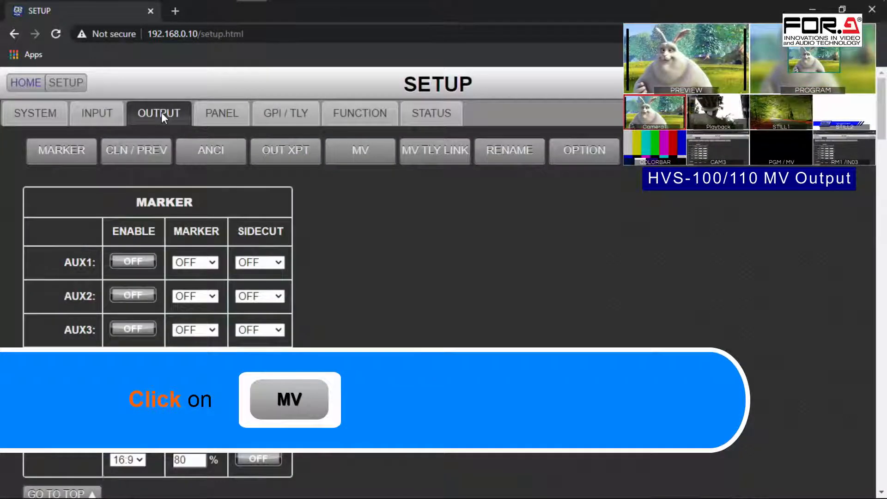
pyautogui.click(360, 150)
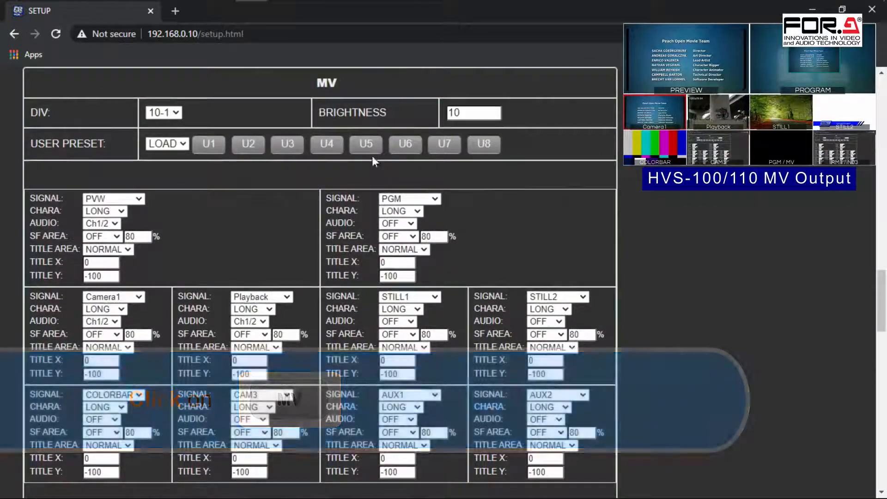
# Cycle the multiviewer DIV layout through 2 and 4, ending at 10-1
pyautogui.click(162, 112)
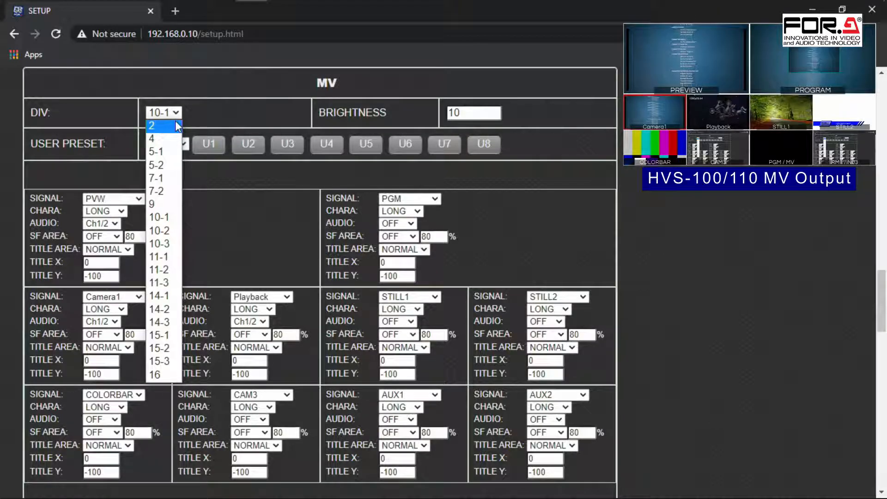
pyautogui.click(152, 125)
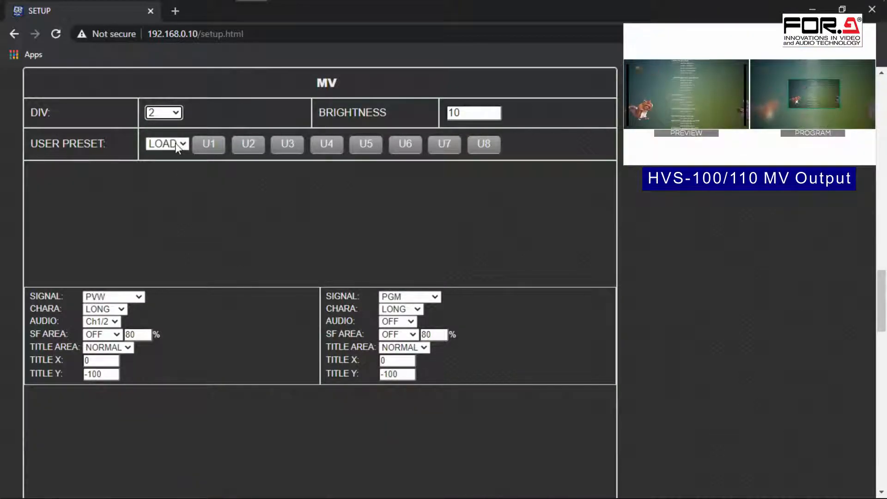
pyautogui.click(166, 144)
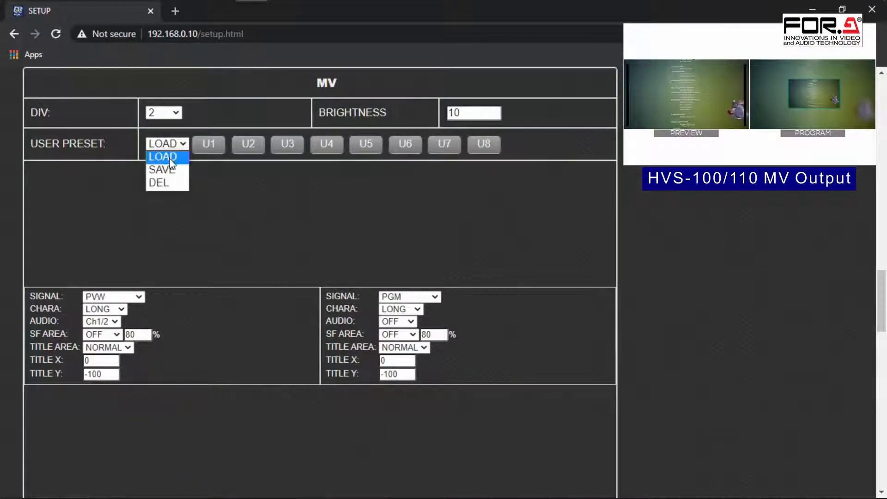
pyautogui.click(163, 113)
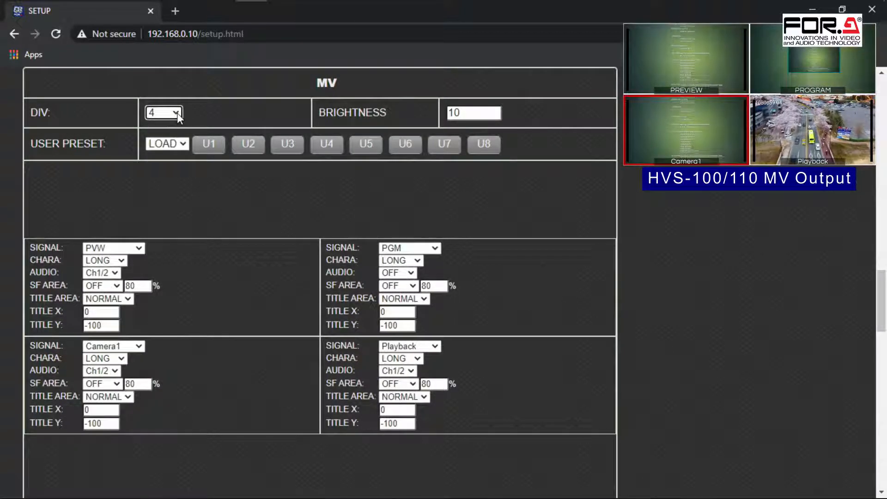
pyautogui.click(163, 113)
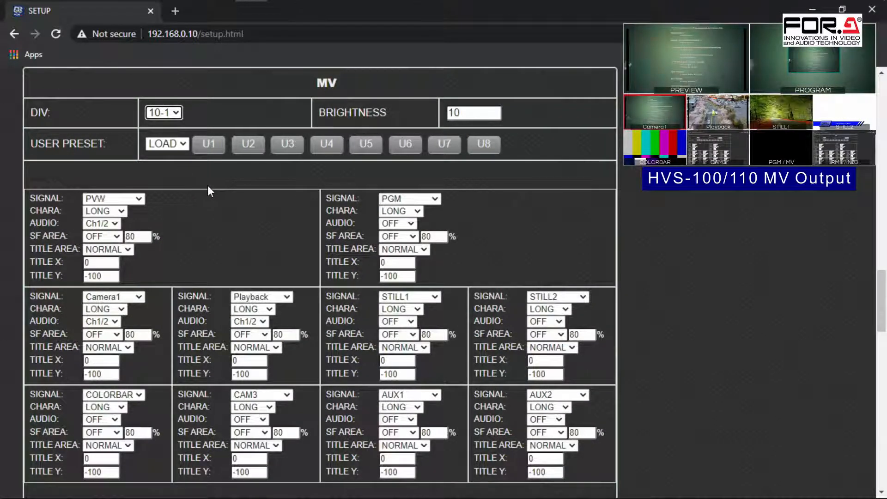
# Keep Camera1 and STILL1 window labels on LONG and PVW's signal, then return to top
pyautogui.scroll(-3)
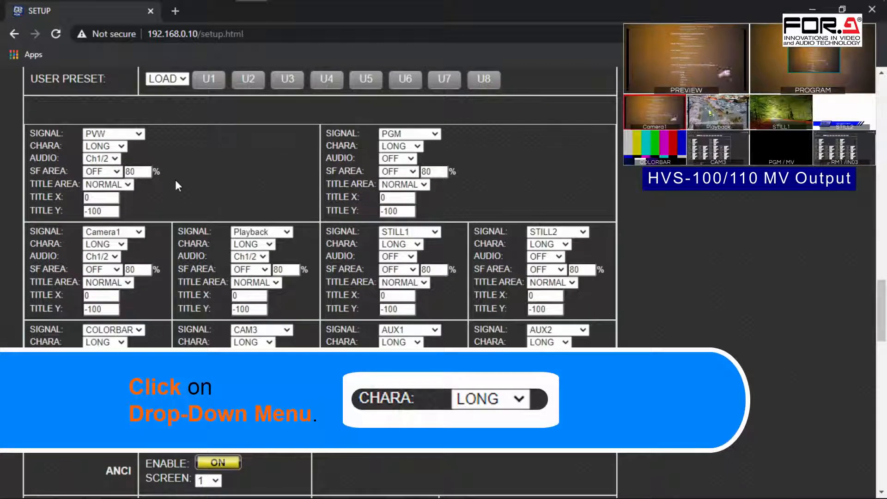
pyautogui.click(105, 146)
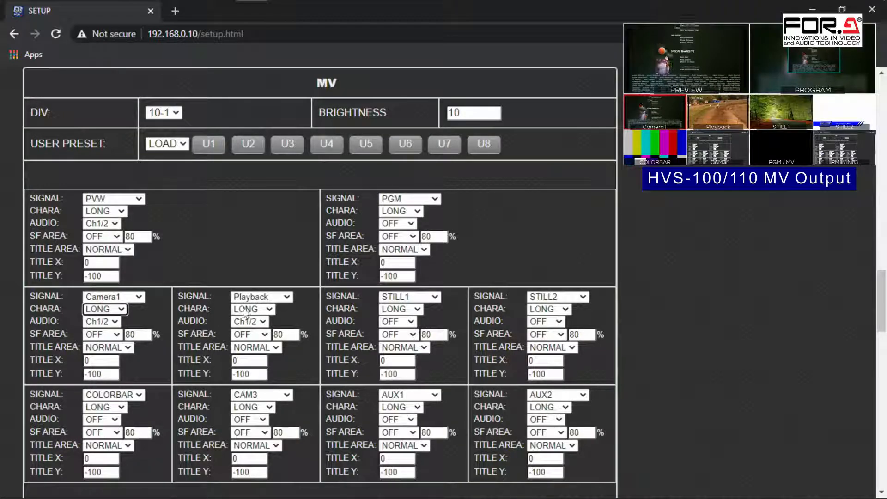
pyautogui.click(401, 308)
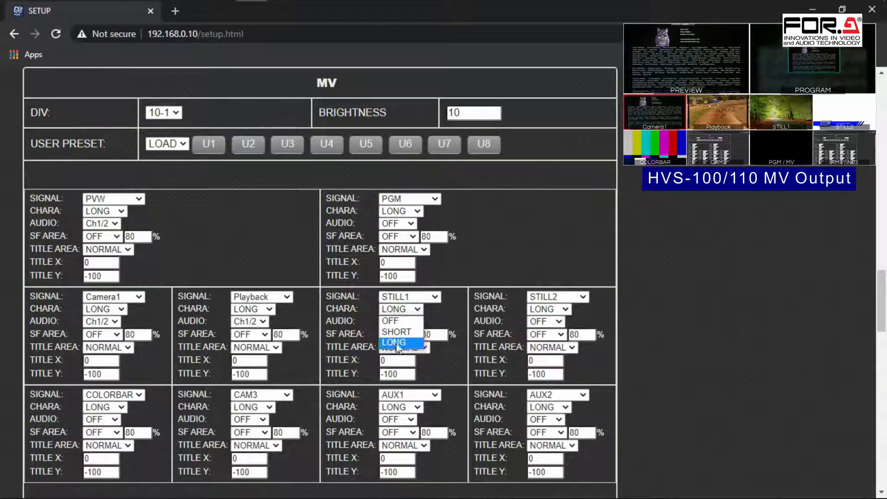
pyautogui.click(112, 199)
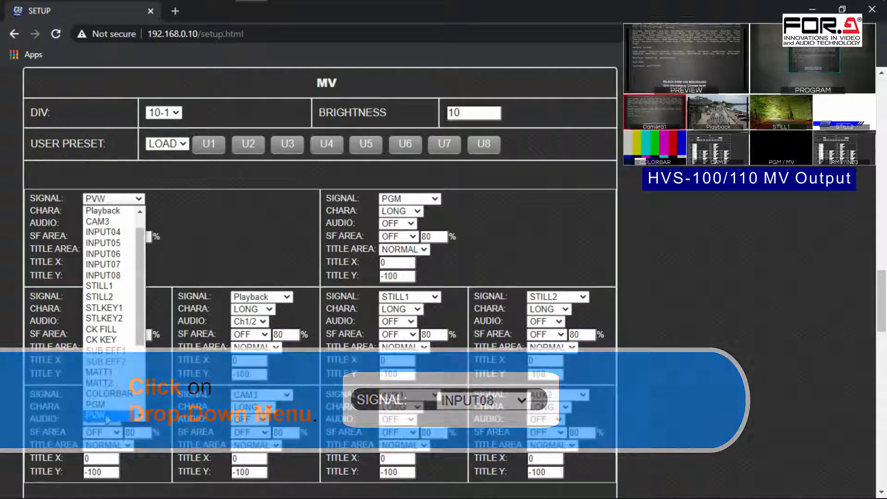
pyautogui.click(409, 198)
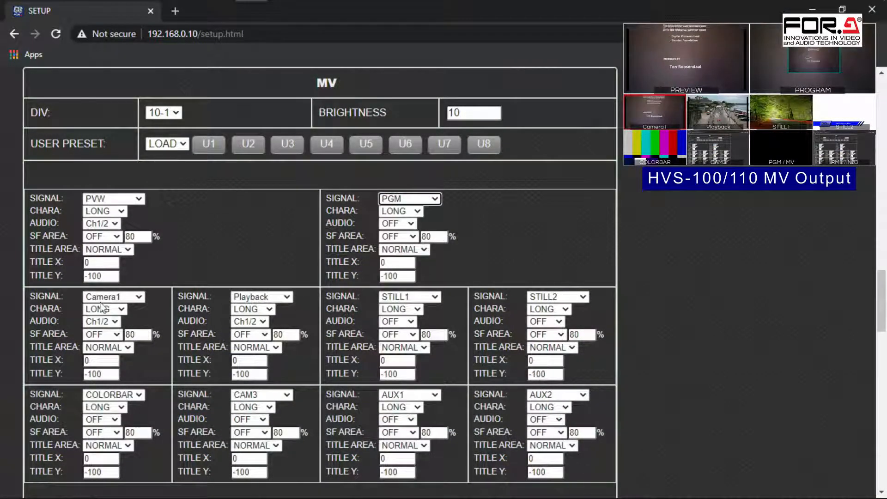
pyautogui.click(261, 296)
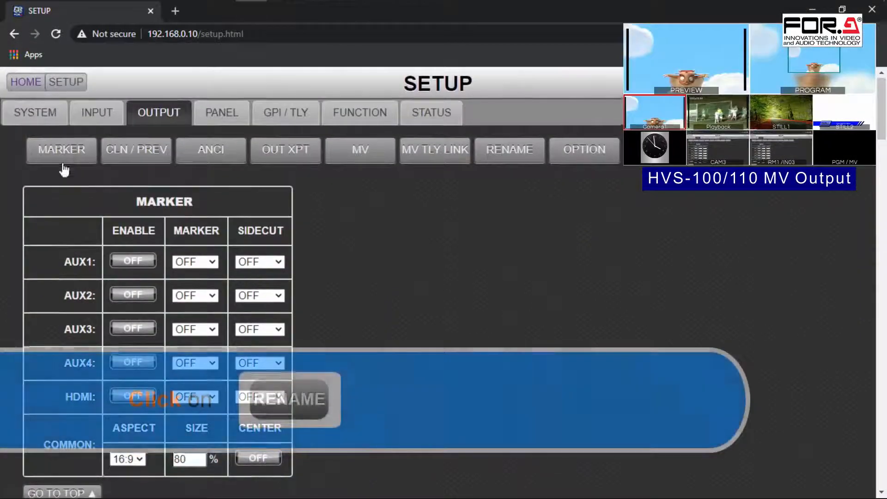
# Change output short names: AUX2 to PGM and AUX3 from RM2 to RM1
pyautogui.click(508, 149)
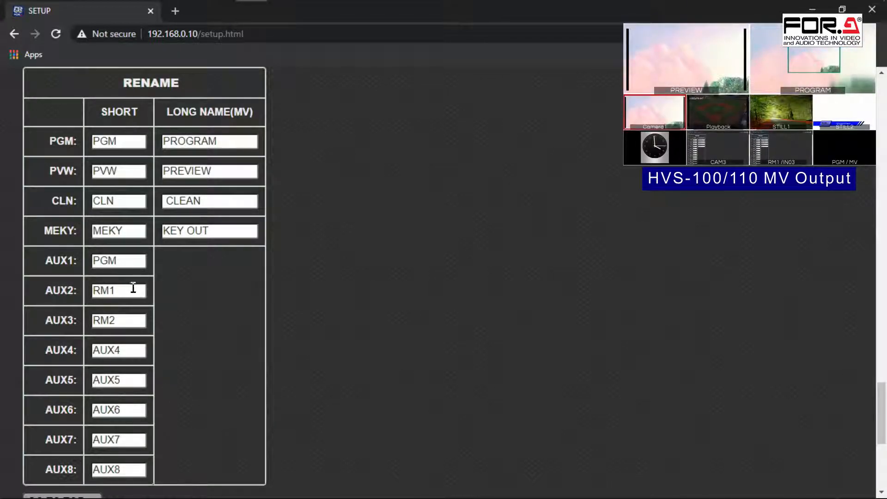
pyautogui.doubleClick(118, 290)
pyautogui.write('PGM')
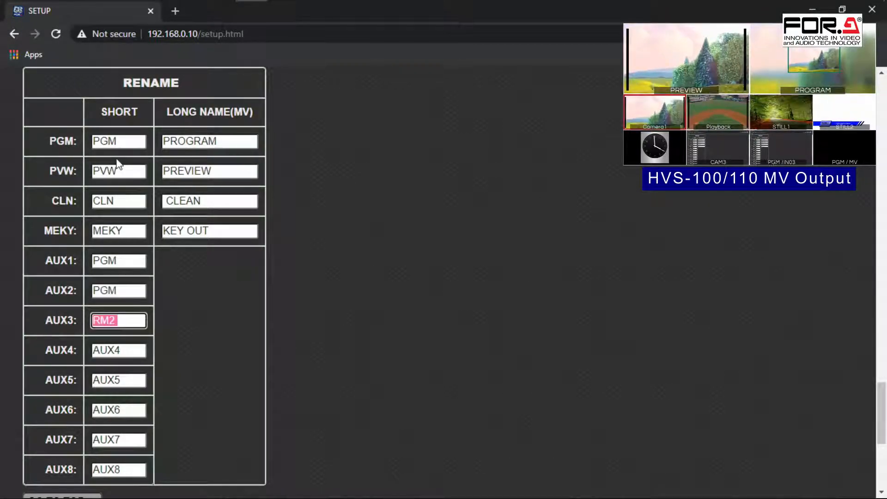
pyautogui.press('Backspace')
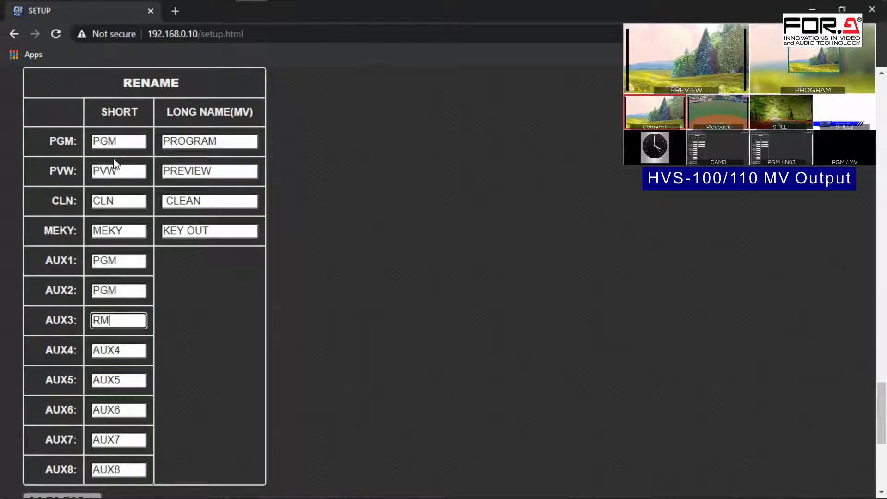
pyautogui.write('1')
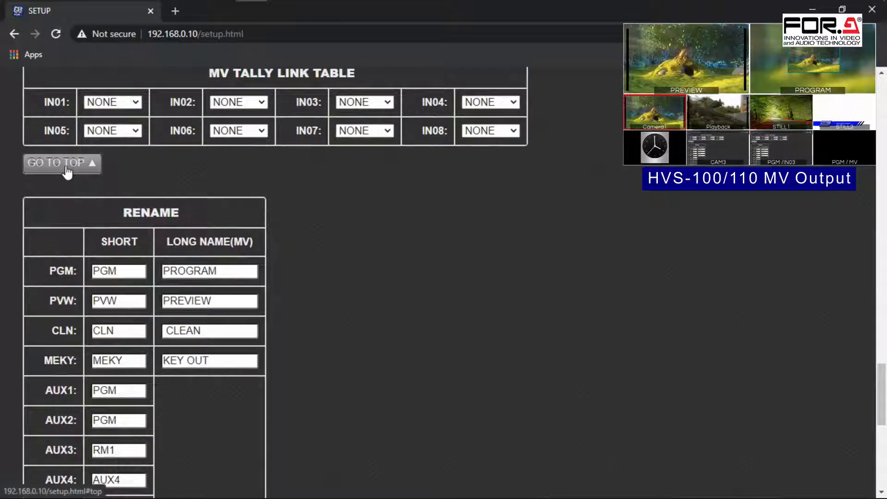
# Return via GO TO TOP and HOME to the BUS/TRANS page
pyautogui.click(62, 163)
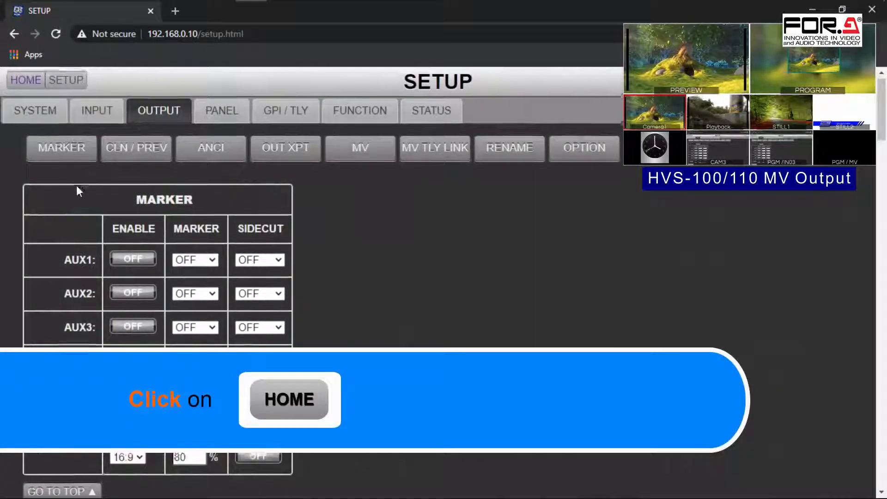
pyautogui.click(25, 80)
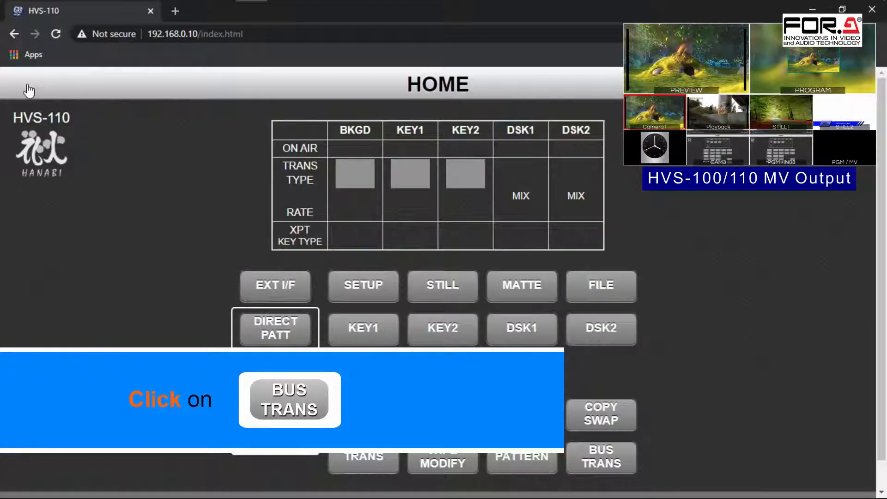
pyautogui.click(601, 414)
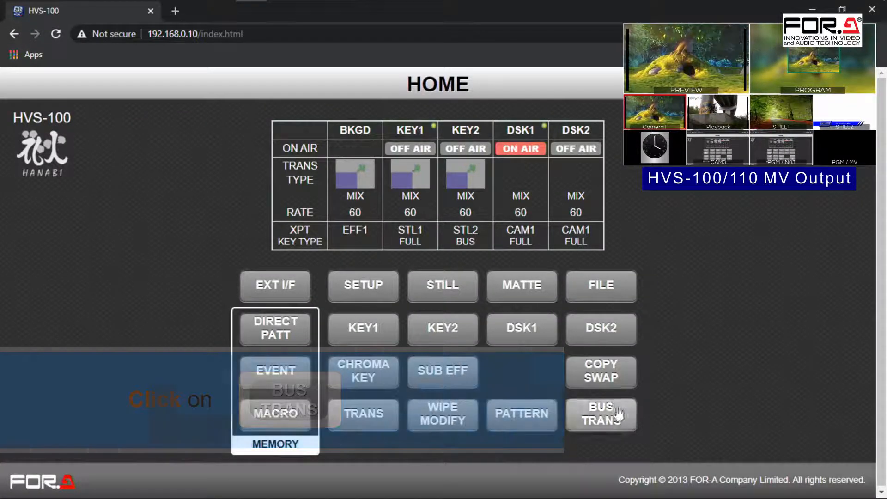
pyautogui.click(601, 414)
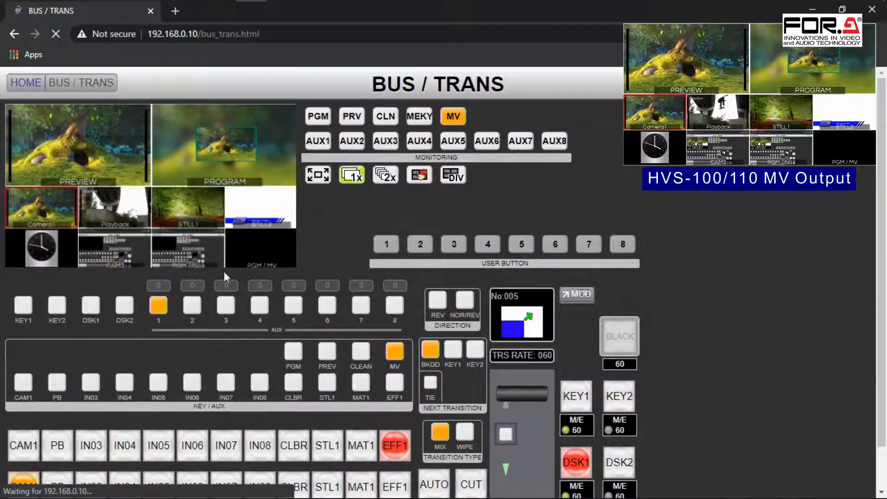